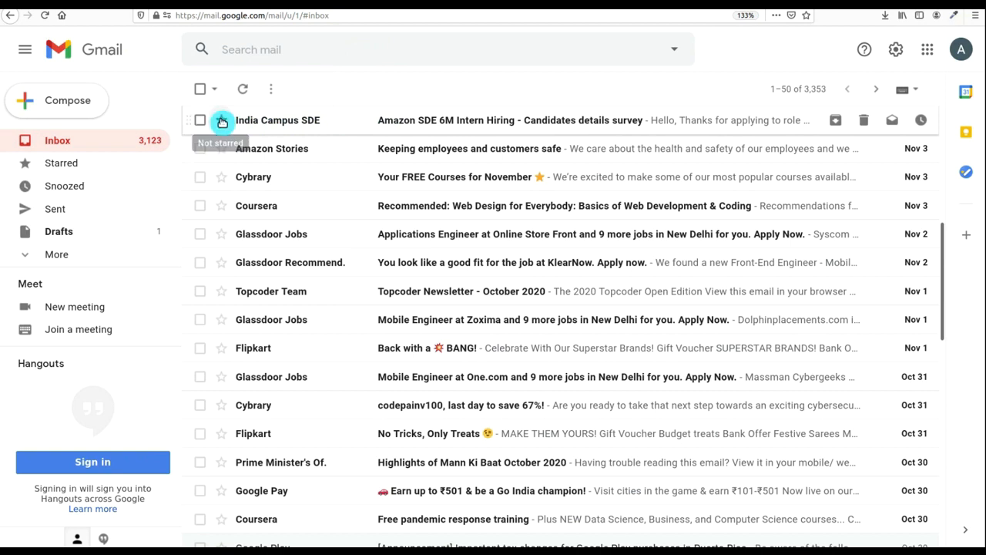
Star the India Campus SDE email about Amazon SDE 6M intern hiring.
{"action": "left_click", "coordinate": [222, 120]}
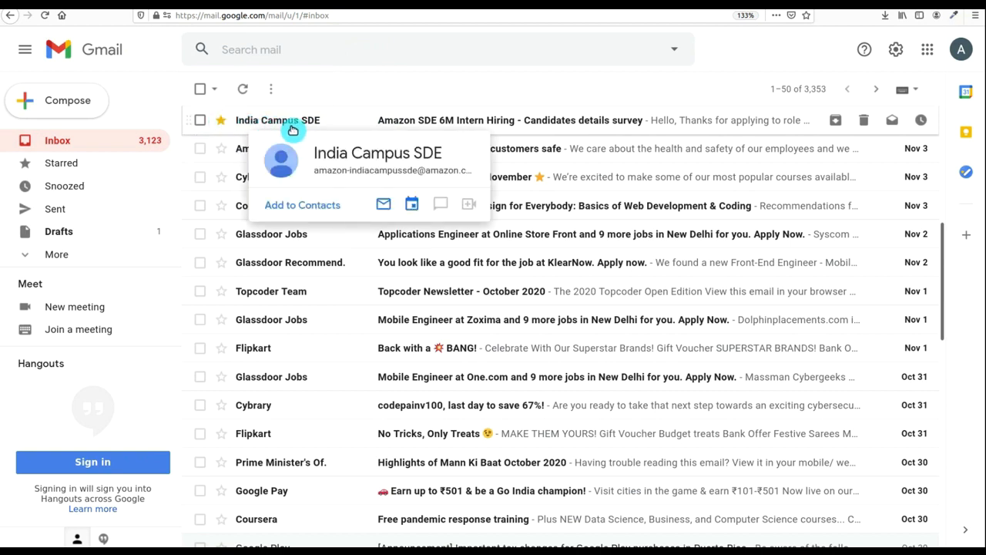
{"action": "mouse_move", "coordinate": [434, 126]}
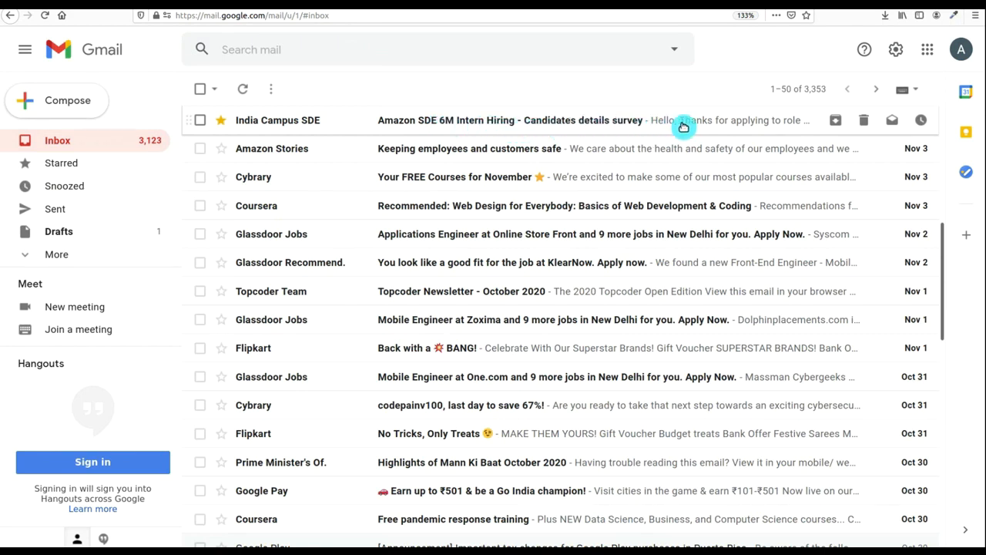
{"action": "mouse_move", "coordinate": [764, 127]}
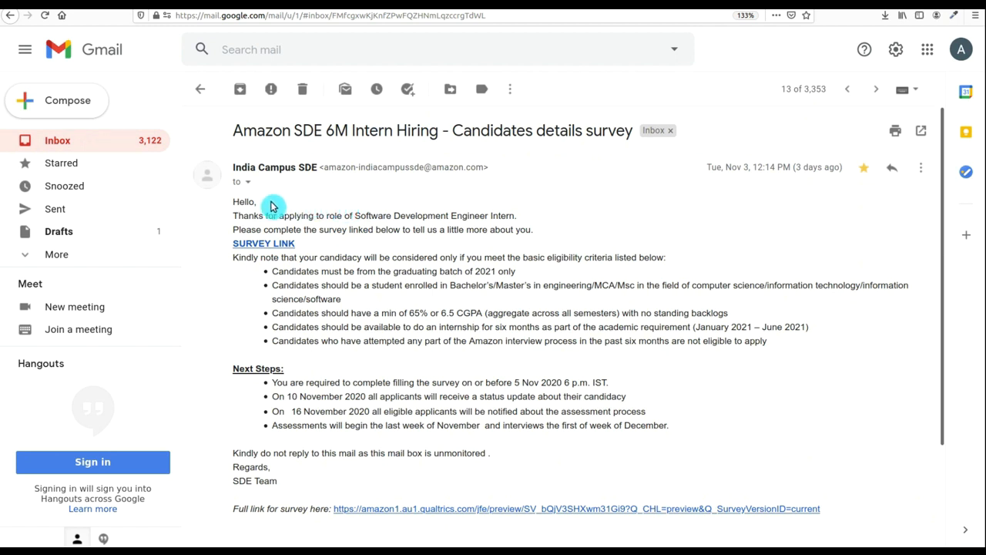
{"action": "mouse_move", "coordinate": [484, 228]}
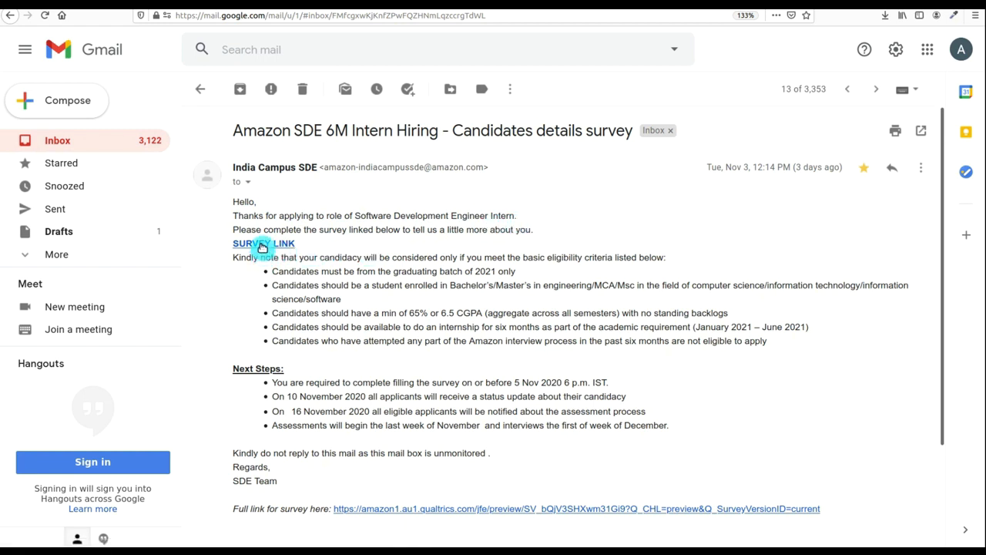
{"action": "mouse_move", "coordinate": [455, 279]}
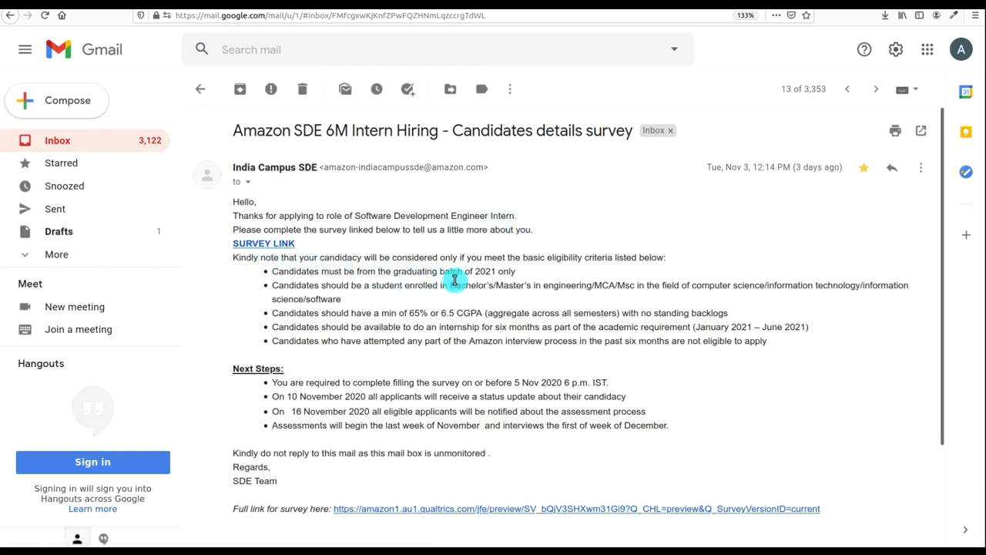
{"action": "mouse_move", "coordinate": [367, 341]}
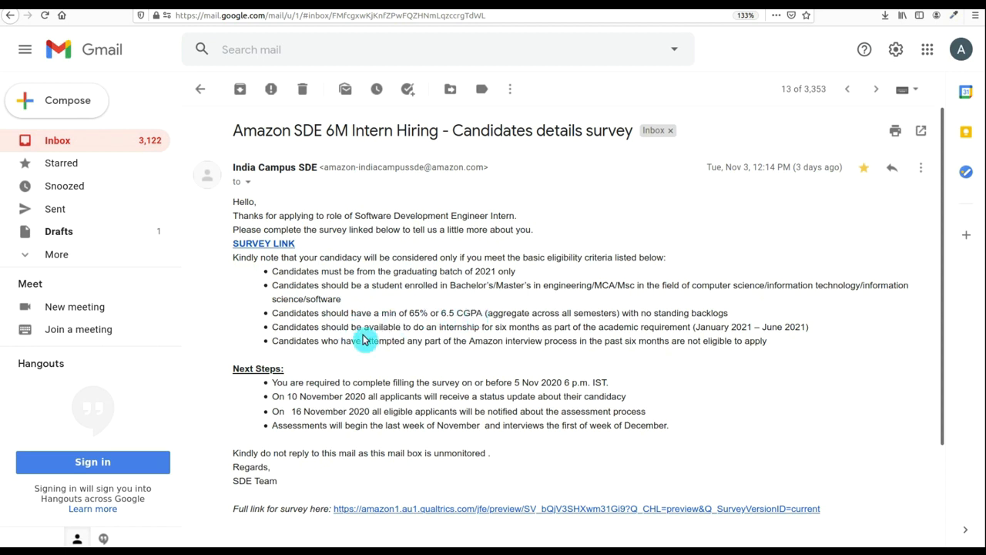
{"action": "mouse_move", "coordinate": [353, 406]}
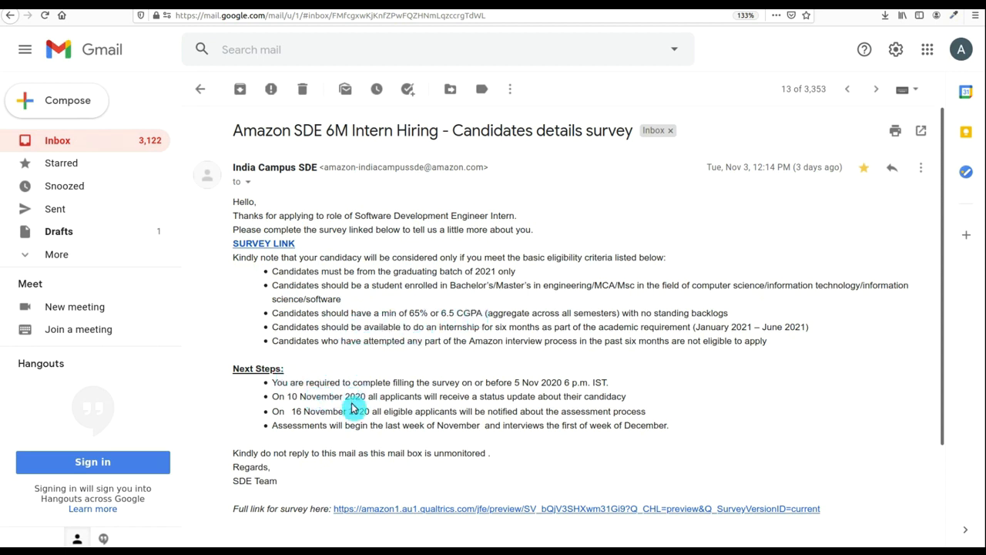
{"action": "mouse_move", "coordinate": [342, 424]}
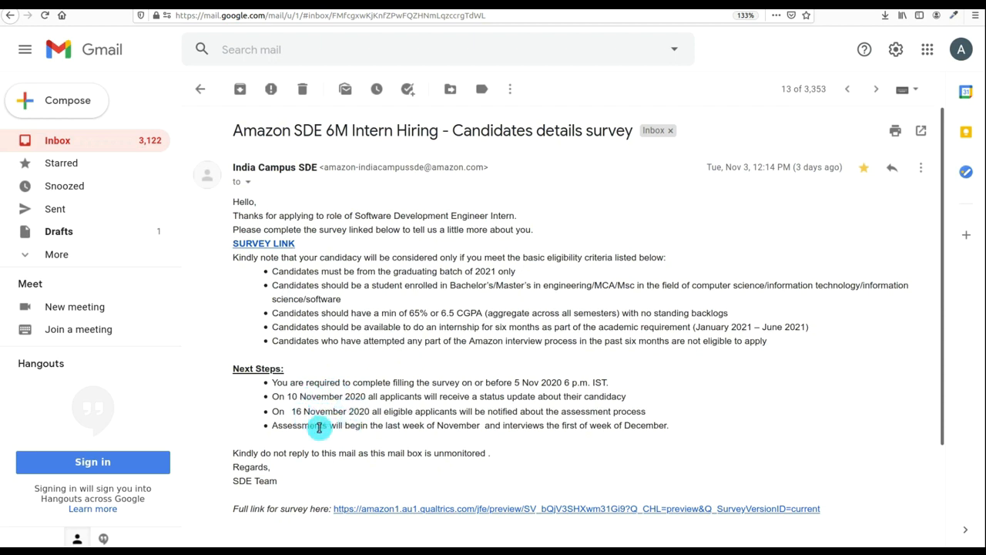
{"action": "mouse_move", "coordinate": [255, 501]}
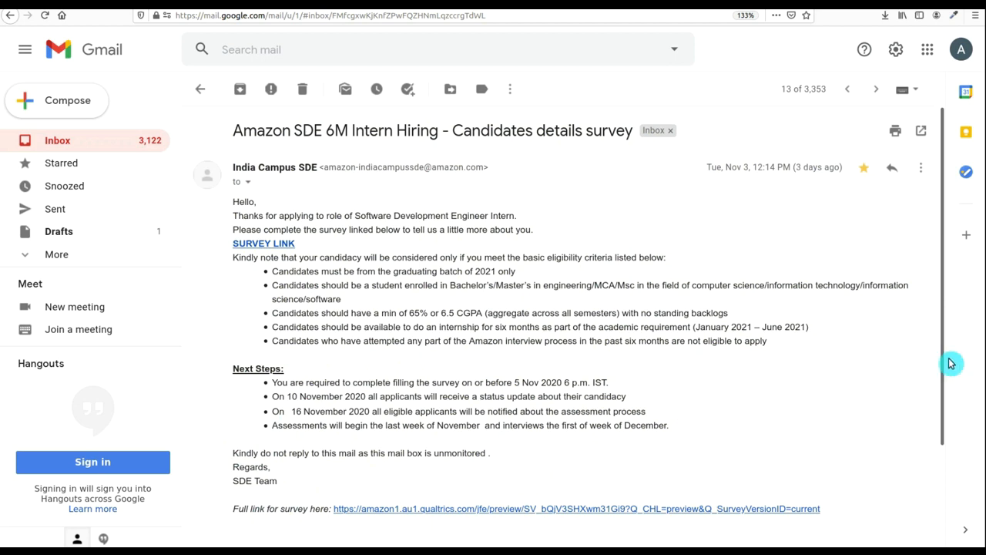
Read down the opened survey email to its eligibility criteria, next steps and survey link.
{"action": "scroll", "scroll_direction": "down", "scroll_amount": 3}
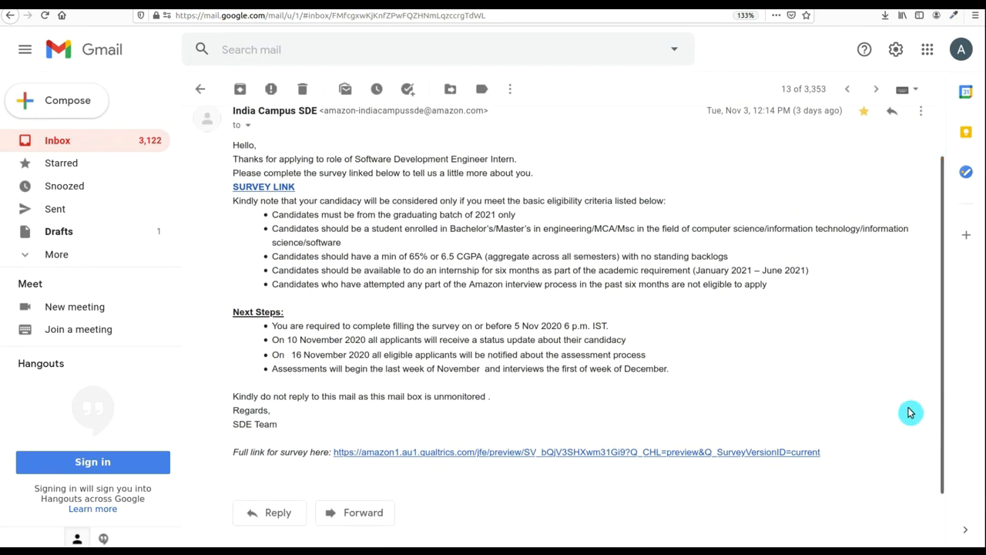
{"action": "mouse_move", "coordinate": [718, 452]}
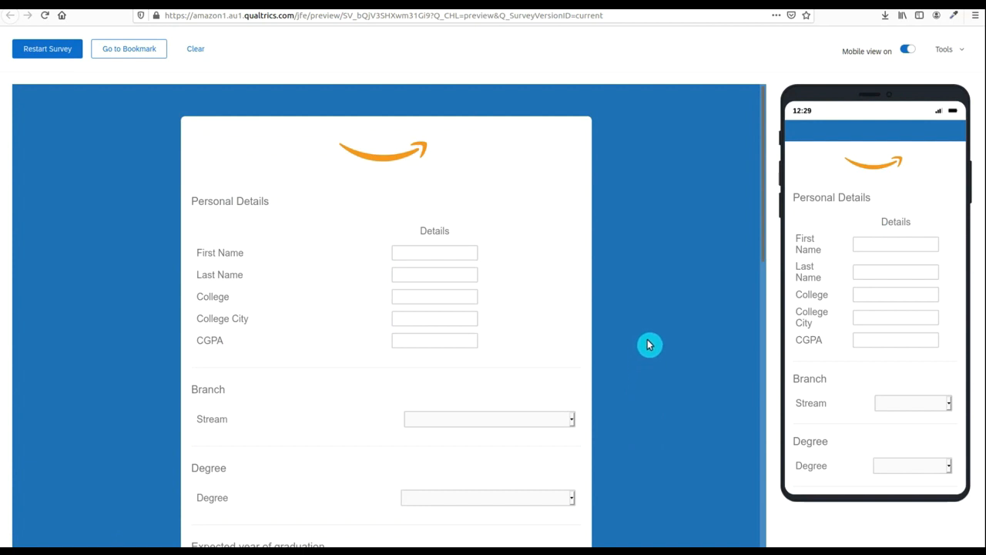
{"action": "mouse_move", "coordinate": [798, 330]}
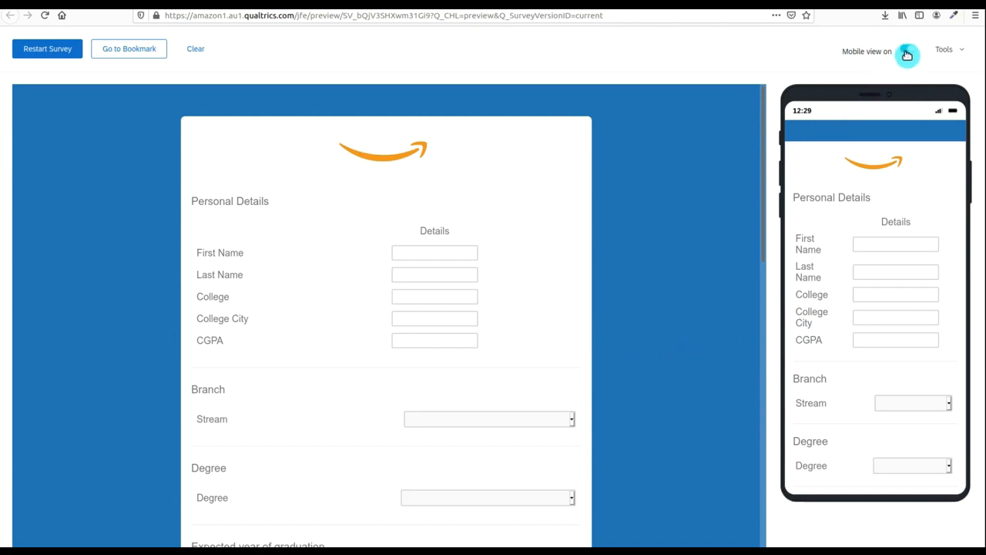
{"action": "left_click", "coordinate": [908, 51]}
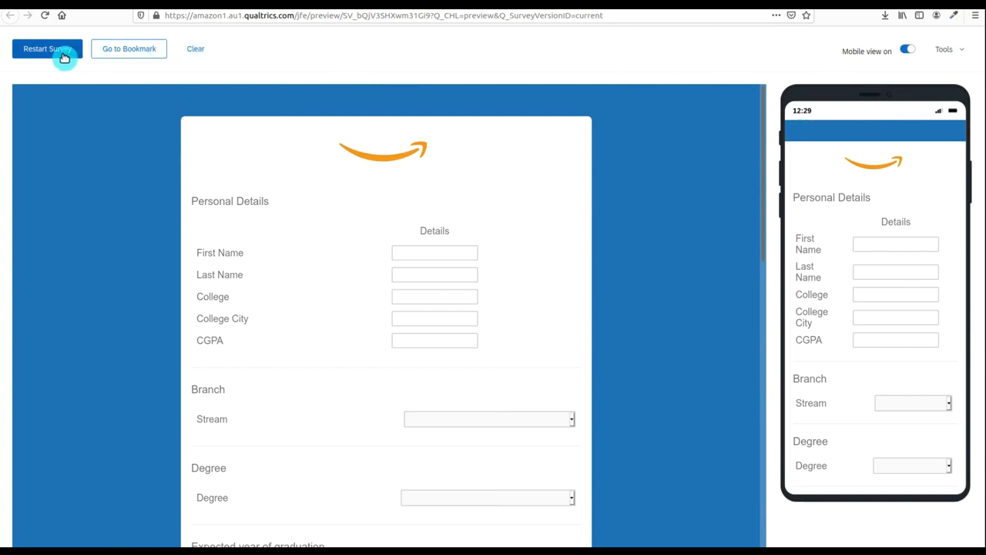
{"action": "left_click", "coordinate": [43, 48]}
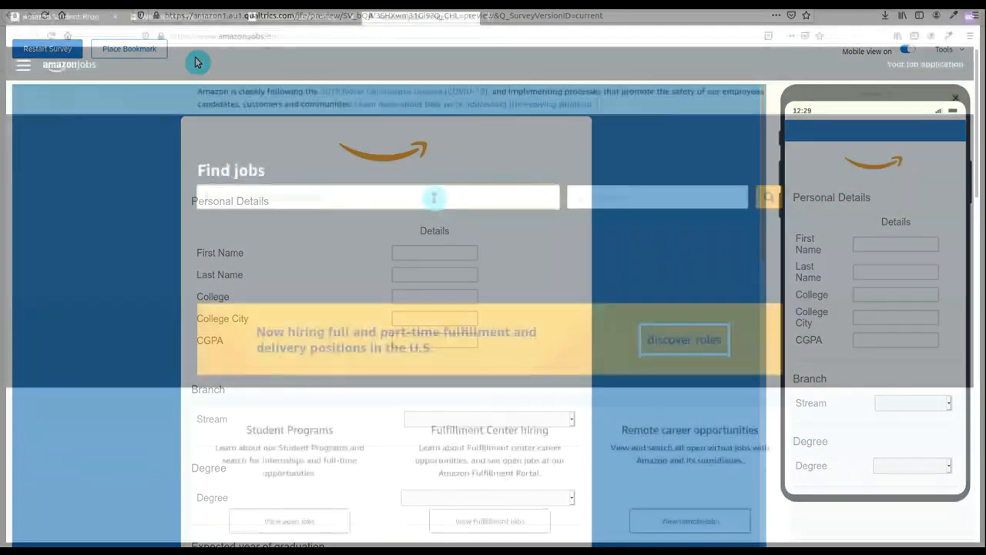
Search Amazon Jobs for 'software en' and view the Bengaluru Software Development Engineer - Intern posting.
{"action": "type", "text": "software engineer developme"}
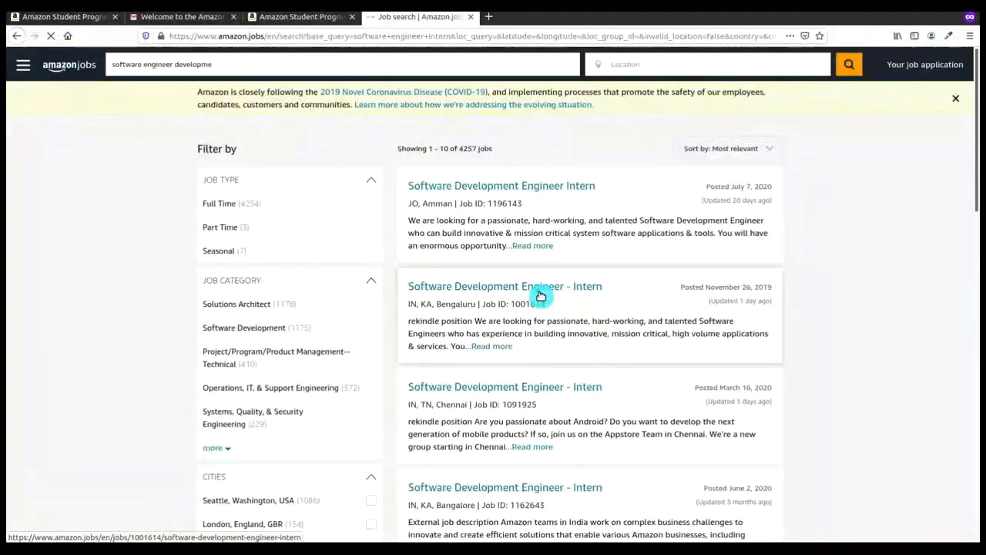
{"action": "left_click", "coordinate": [506, 285]}
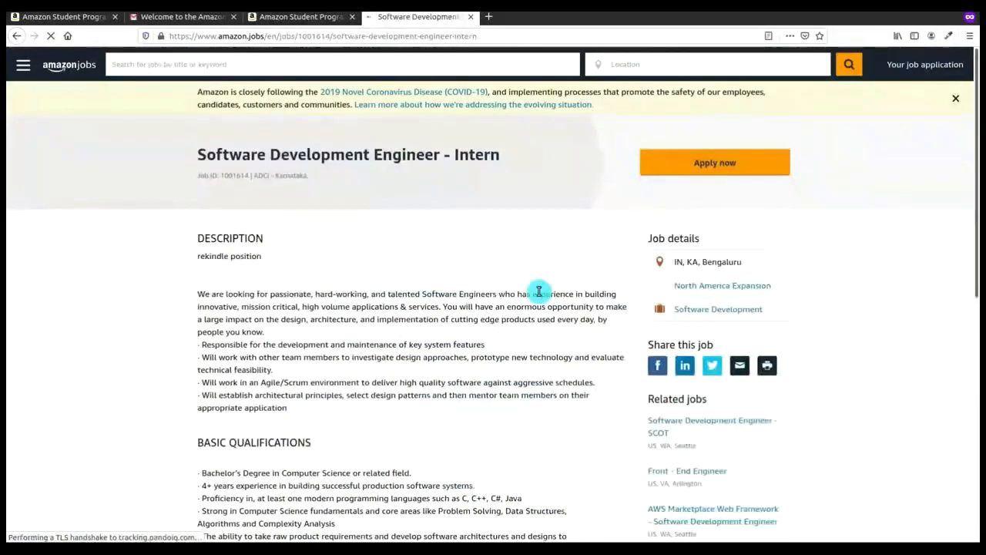
{"action": "scroll", "scroll_direction": "down", "scroll_amount": 3}
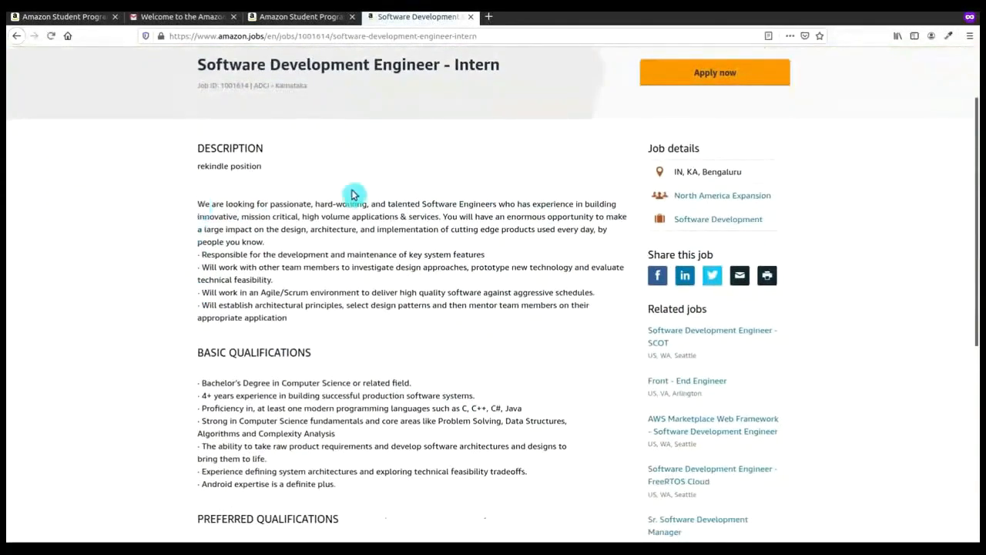
Apply to the intern posting, keep contact details and choose not to self-identify gender.
{"action": "left_click", "coordinate": [715, 73]}
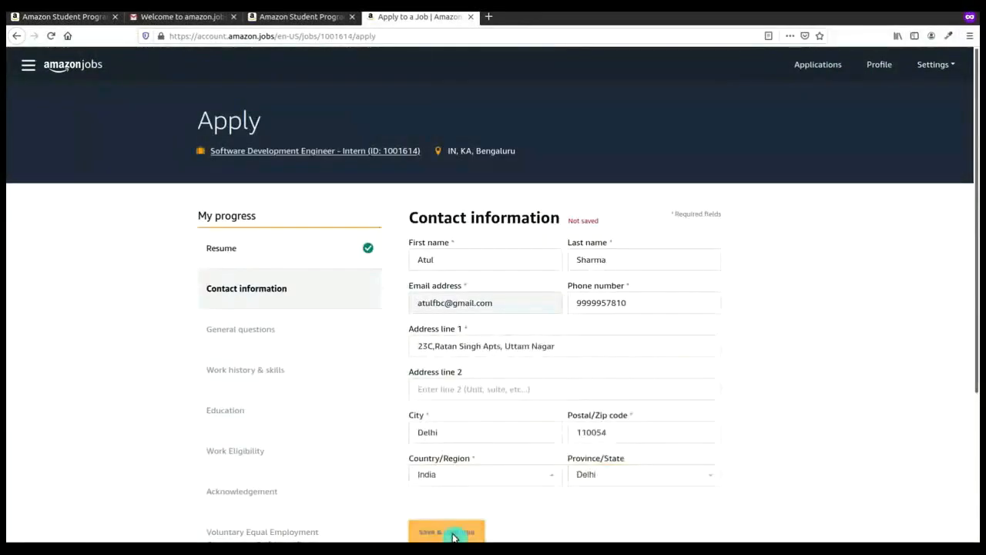
{"action": "left_click", "coordinate": [447, 531]}
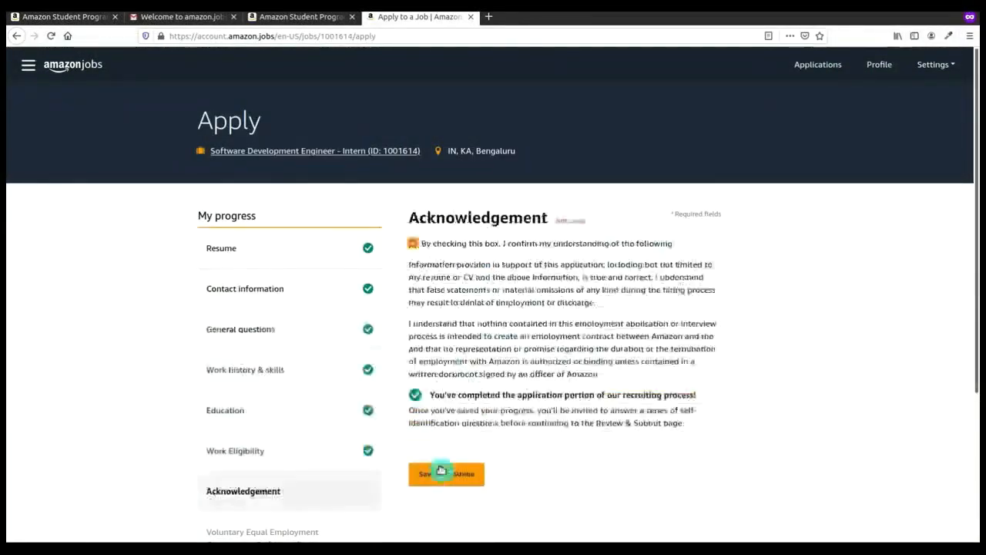
{"action": "left_click", "coordinate": [447, 473]}
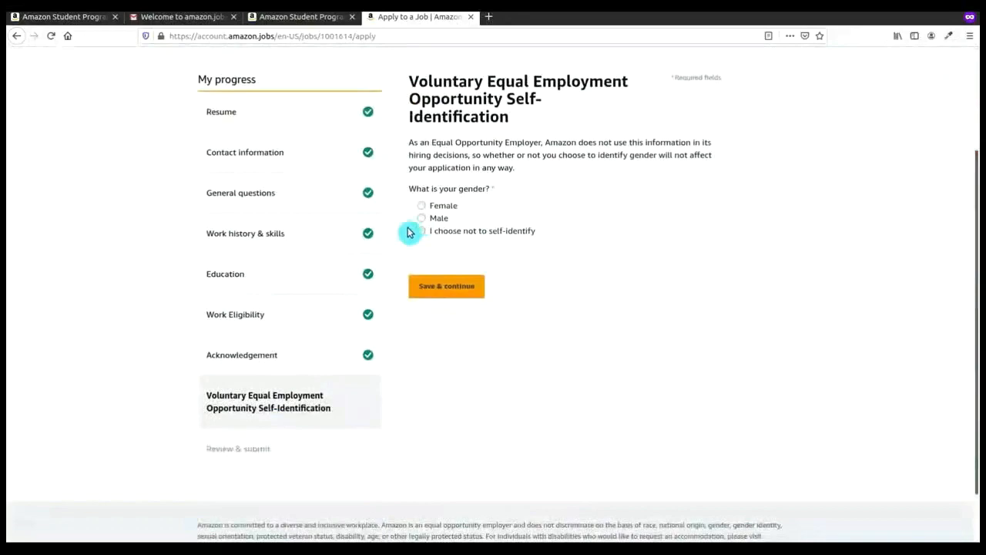
{"action": "left_click", "coordinate": [447, 285]}
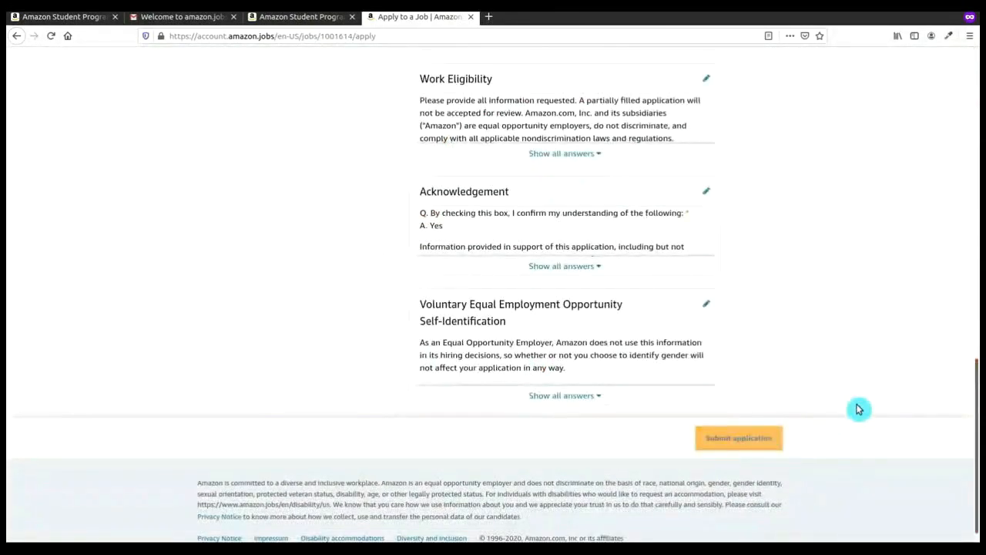
Submit the completed intern application and return to the Qualtrics candidate survey.
{"action": "left_click", "coordinate": [737, 437]}
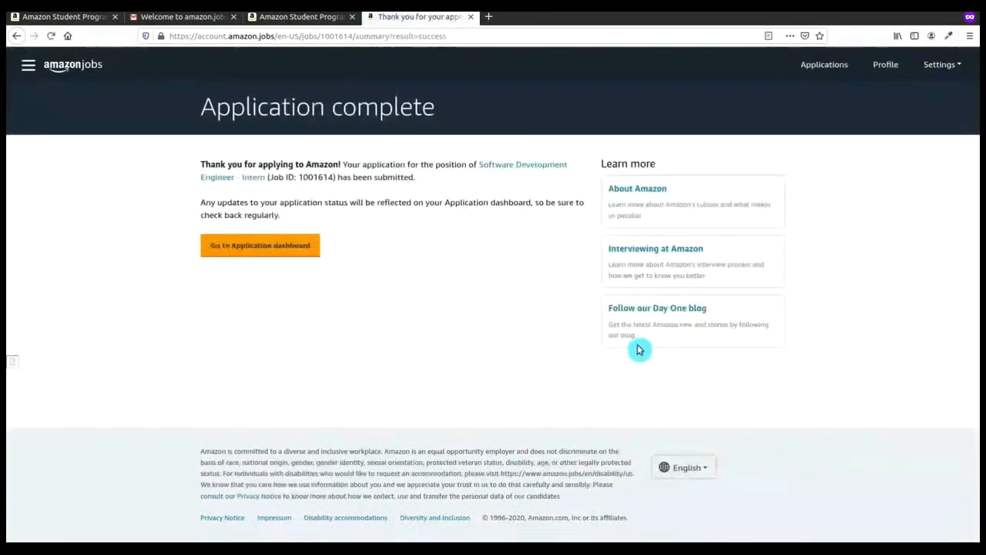
{"action": "left_click", "coordinate": [259, 244]}
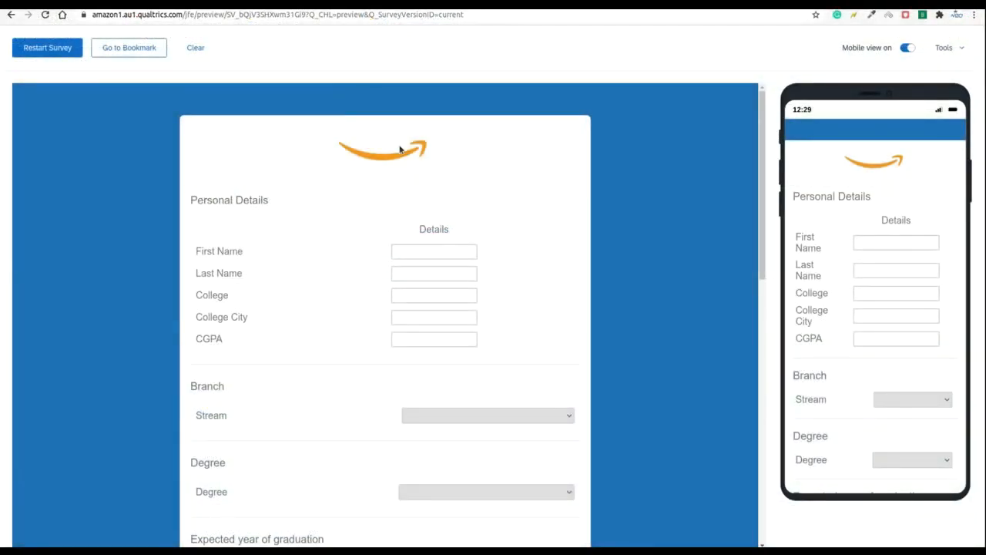
{"action": "type", "text": "Atul"}
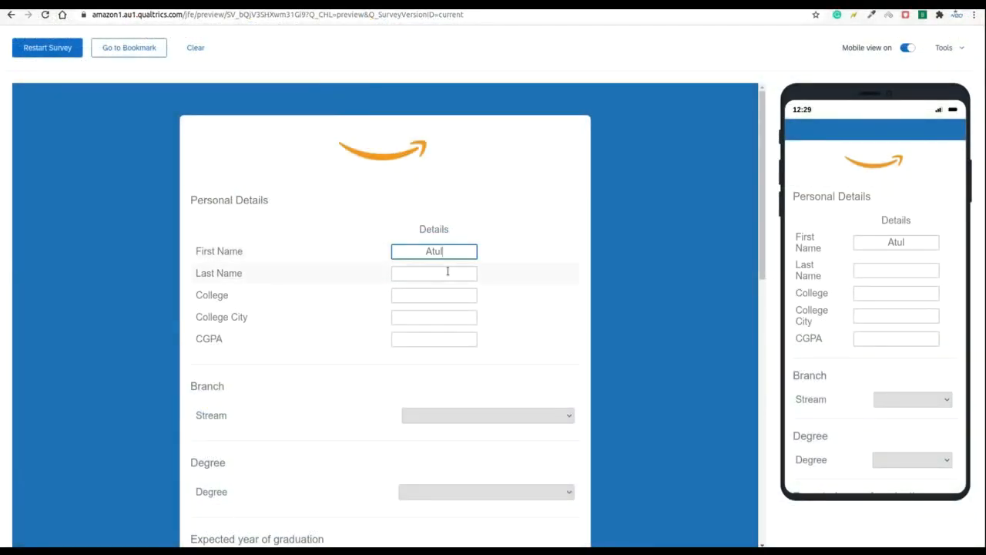
{"action": "type", "text": "Sharma"}
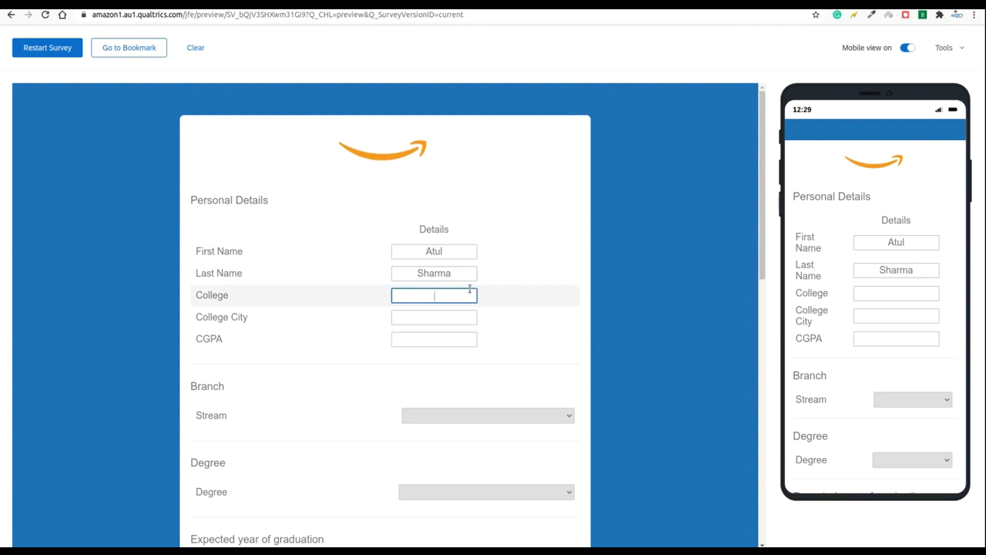
{"action": "type", "text": "IIT"}
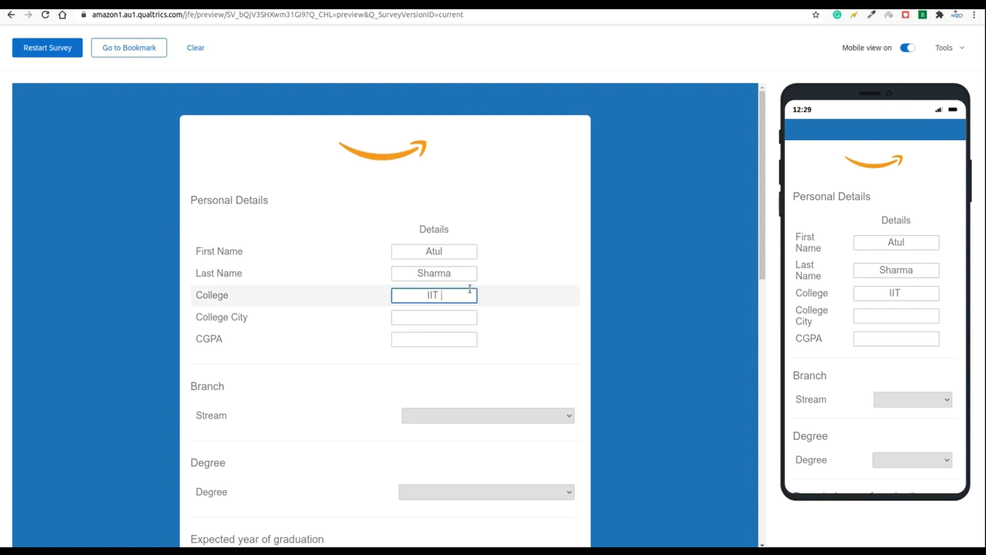
{"action": "type", "text": "Delhi"}
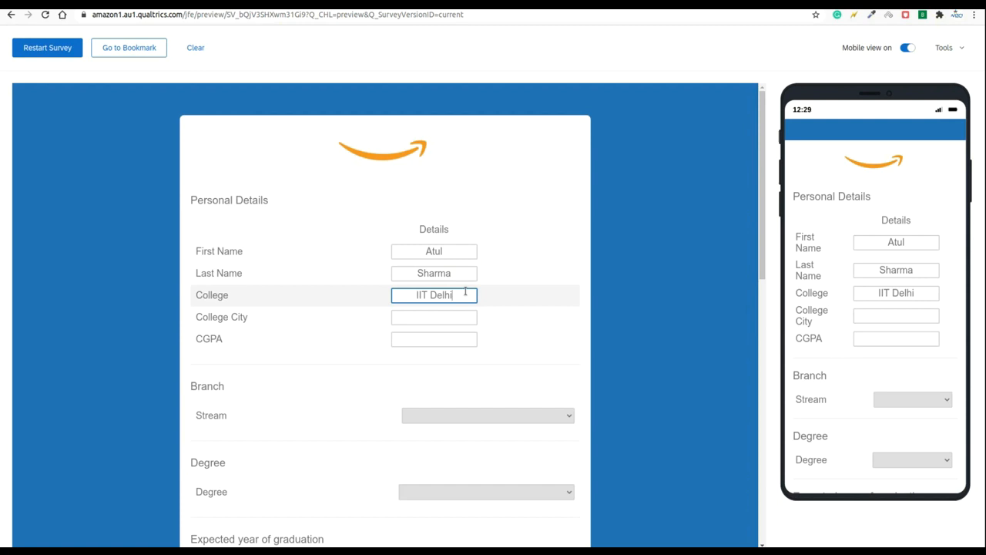
{"action": "type", "text": "Delhi"}
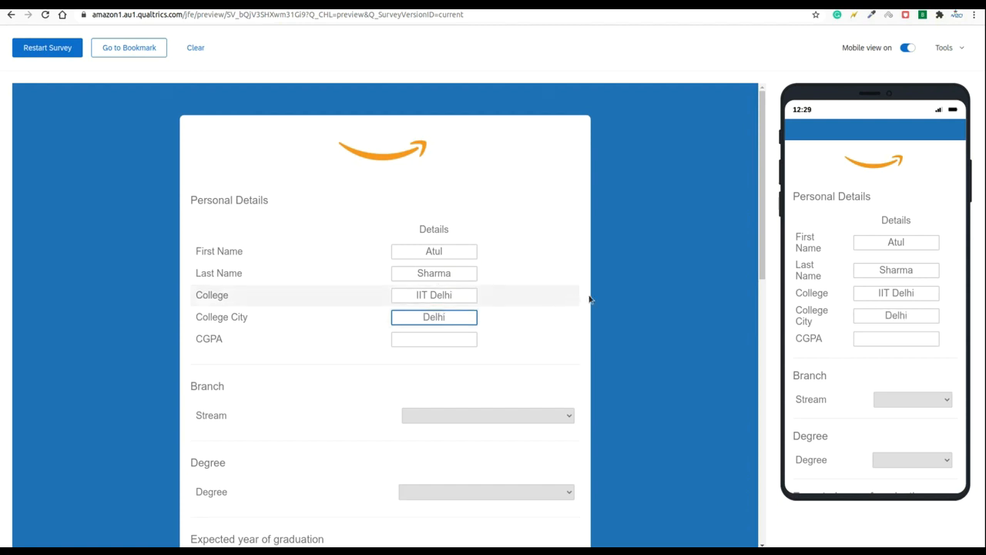
Enter CGPA 7.9 in the survey details.
{"action": "left_click", "coordinate": [433, 339]}
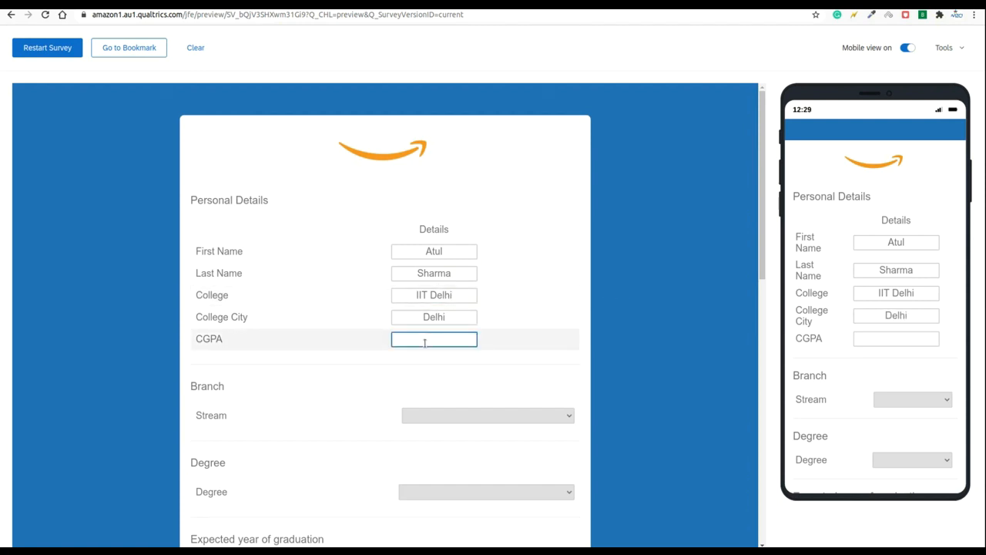
{"action": "type", "text": "7.9"}
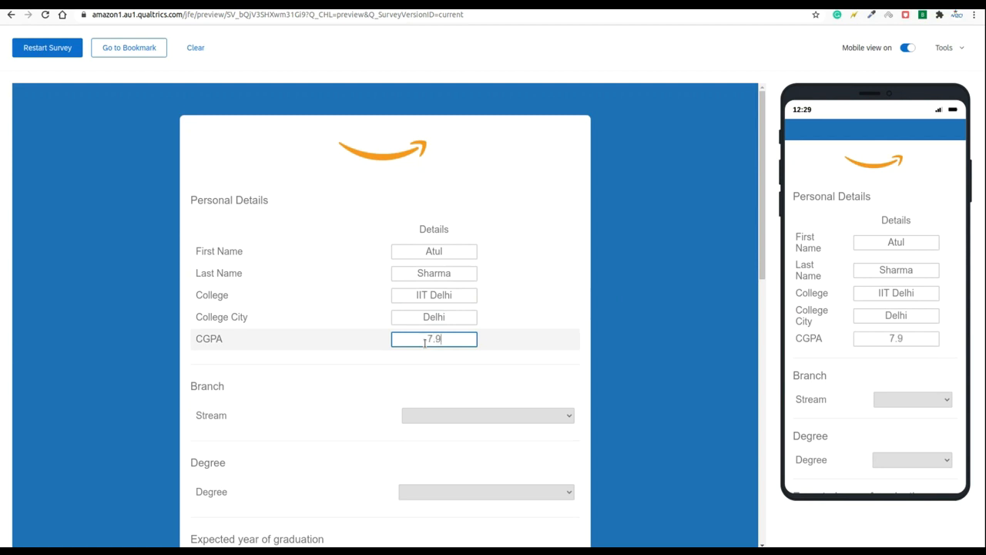
{"action": "scroll", "scroll_direction": "down", "scroll_amount": 3}
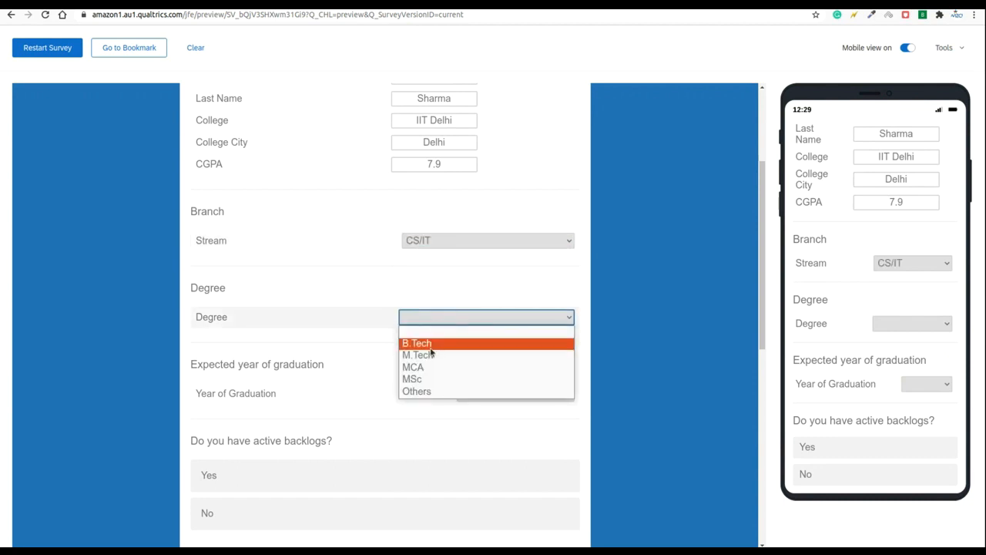
Choose B.Tech as the degree in the survey.
{"action": "left_click", "coordinate": [416, 342]}
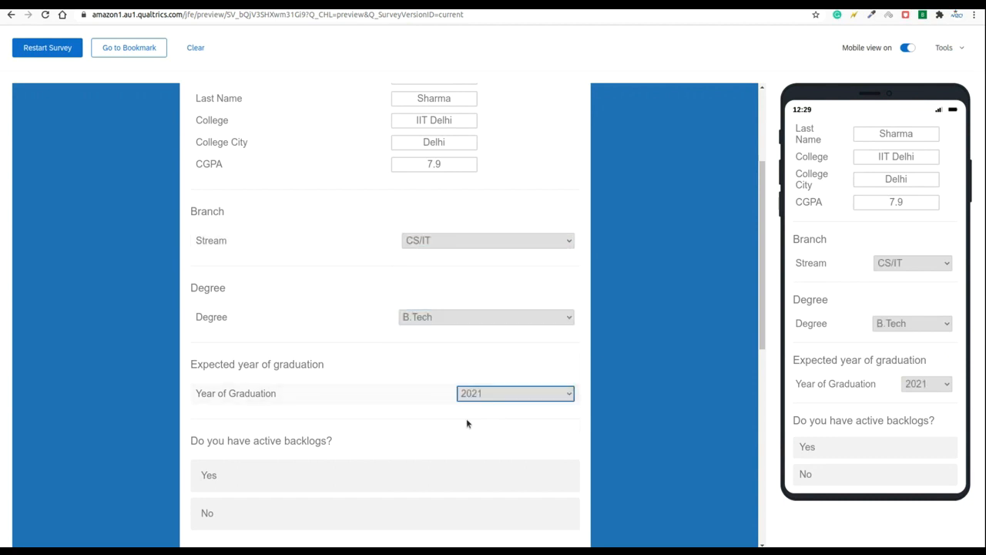
{"action": "scroll", "scroll_direction": "down", "scroll_amount": 3}
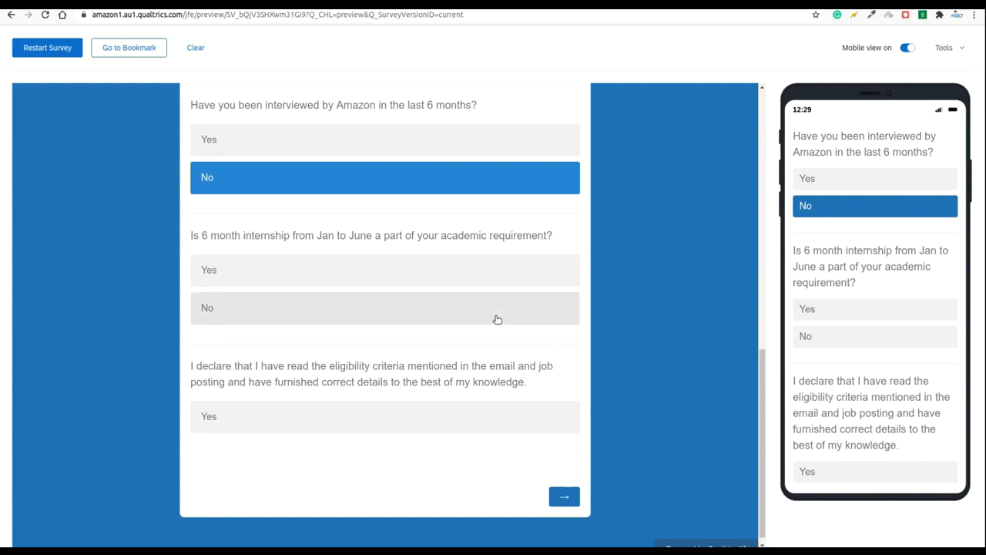
{"action": "mouse_move", "coordinate": [487, 302]}
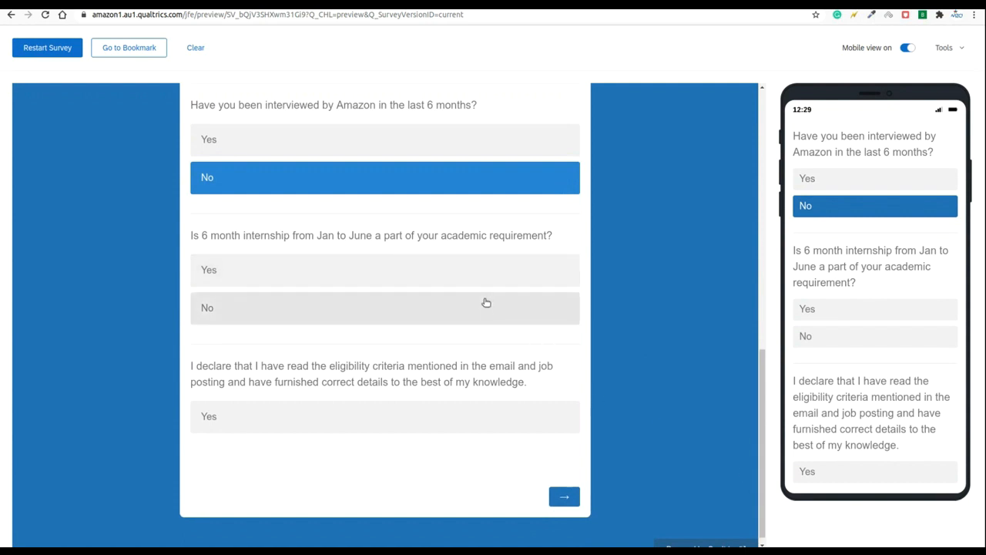
{"action": "mouse_move", "coordinate": [327, 239]}
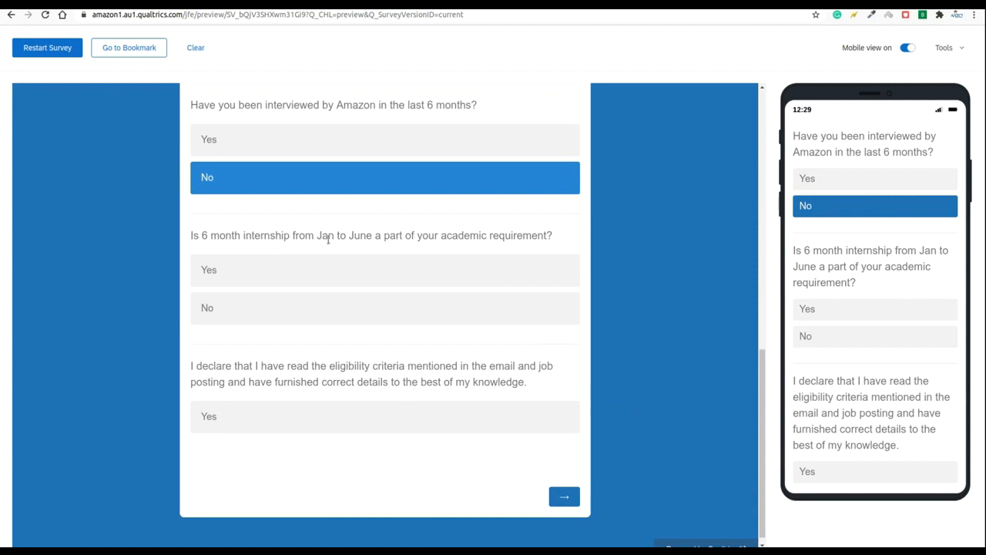
{"action": "mouse_move", "coordinate": [431, 256]}
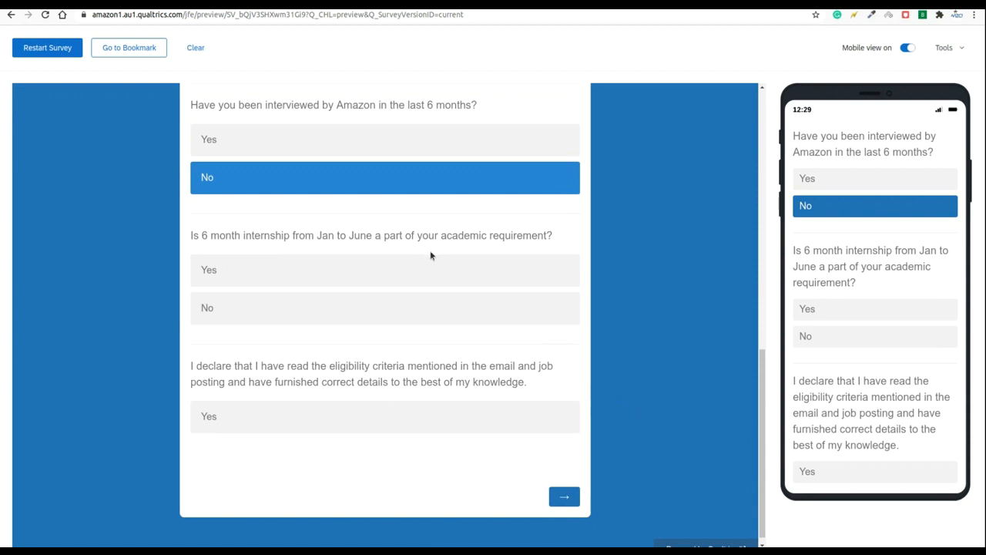
{"action": "mouse_move", "coordinate": [475, 252]}
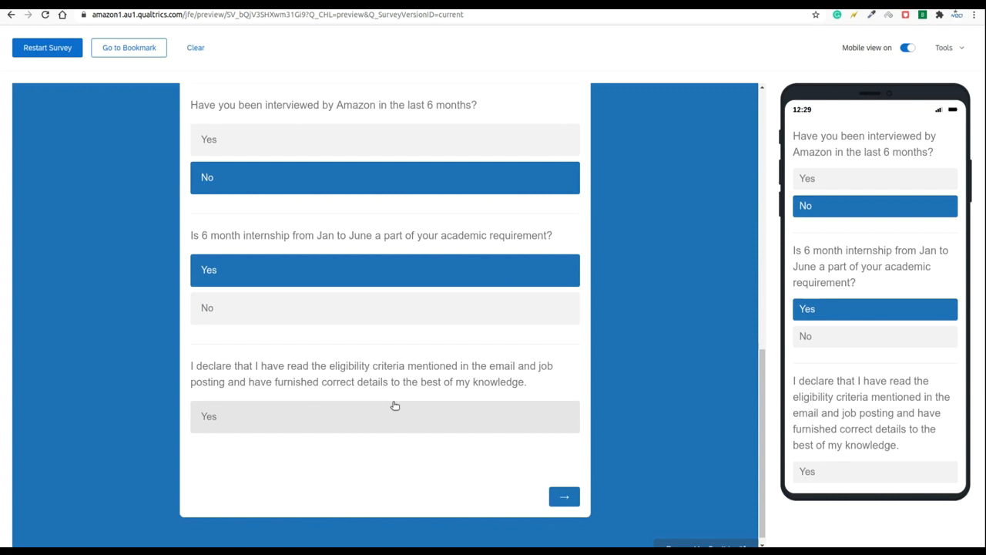
Answer Yes to accept the survey's eligibility declaration.
{"action": "left_click", "coordinate": [385, 416]}
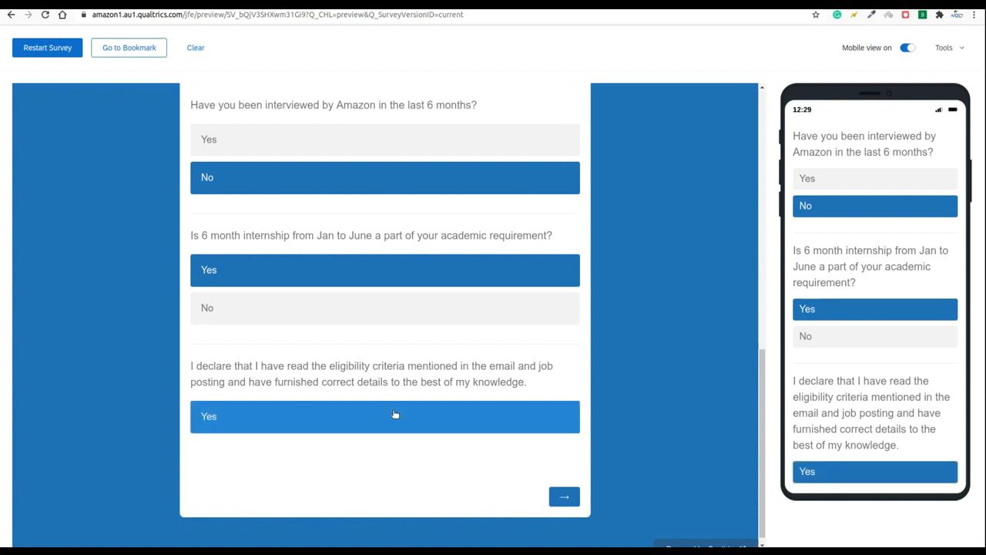